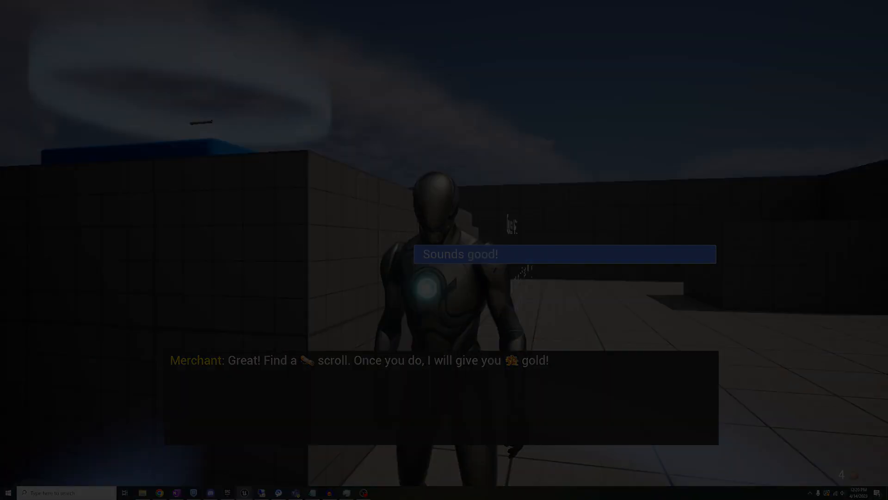
Show the video NPC's dialogue component with the first player reply's conditions expanded
left_click(564, 253)
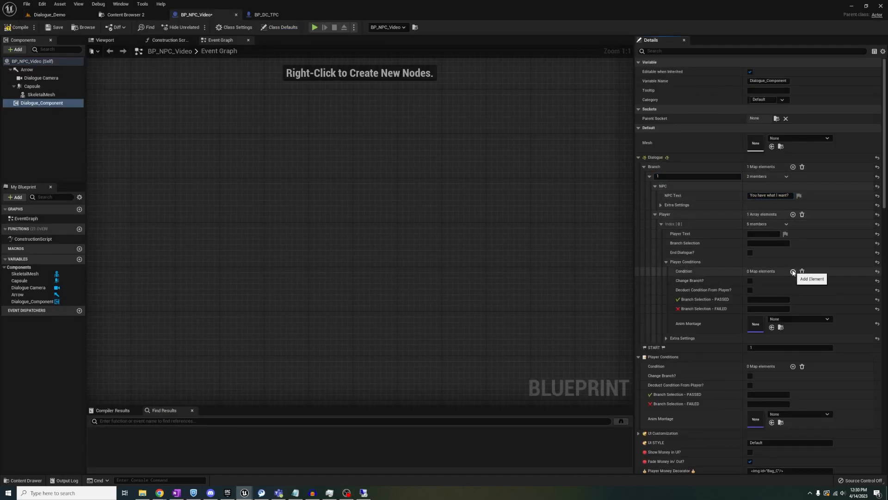
Add a new condition entry to the first player reply, beside the existing Gold 10 condition
left_click(793, 271)
type("Want")
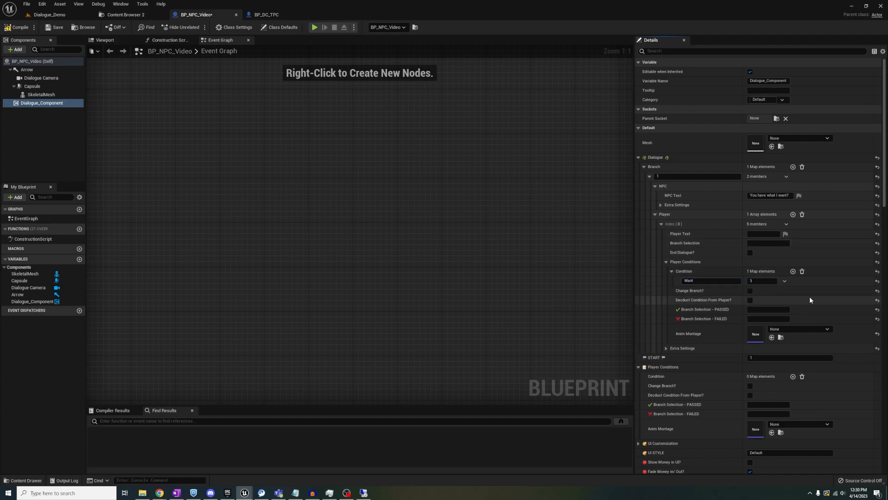
left_click(48, 14)
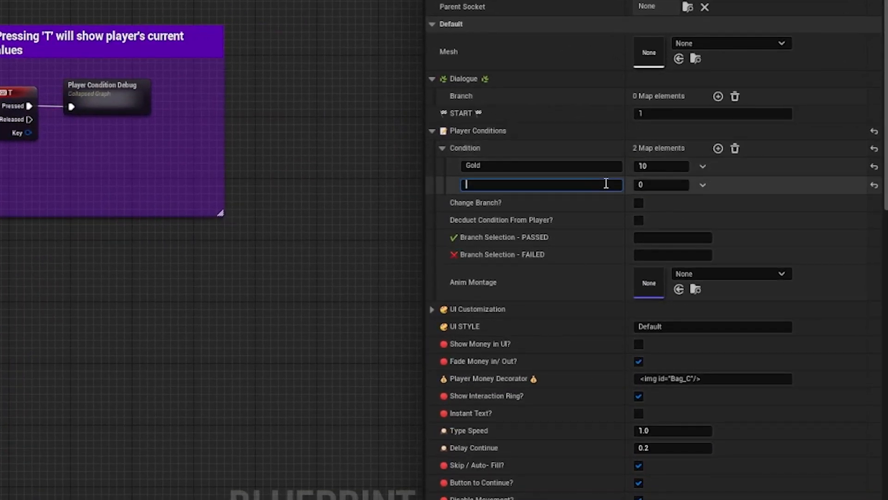
Name the player's new starting condition Want, then delete it again, leaving Gold 10
type("Want")
left_click(663, 184)
type("1")
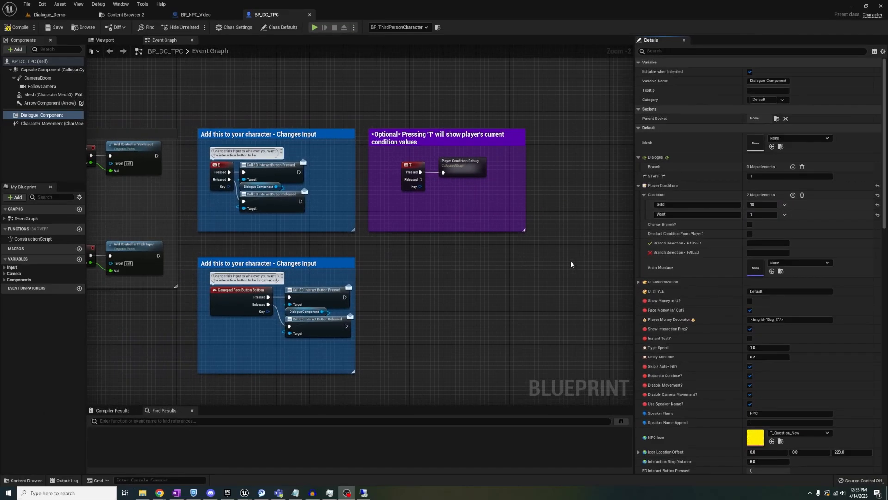
left_click(315, 27)
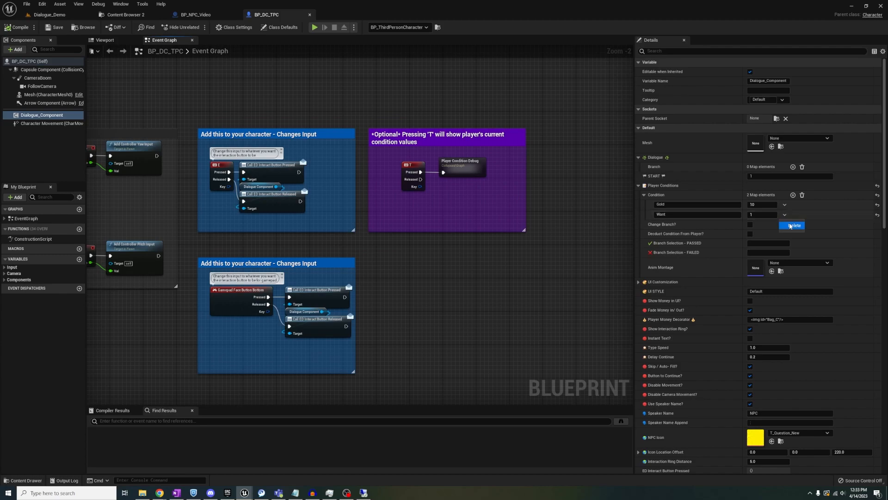
left_click(316, 27)
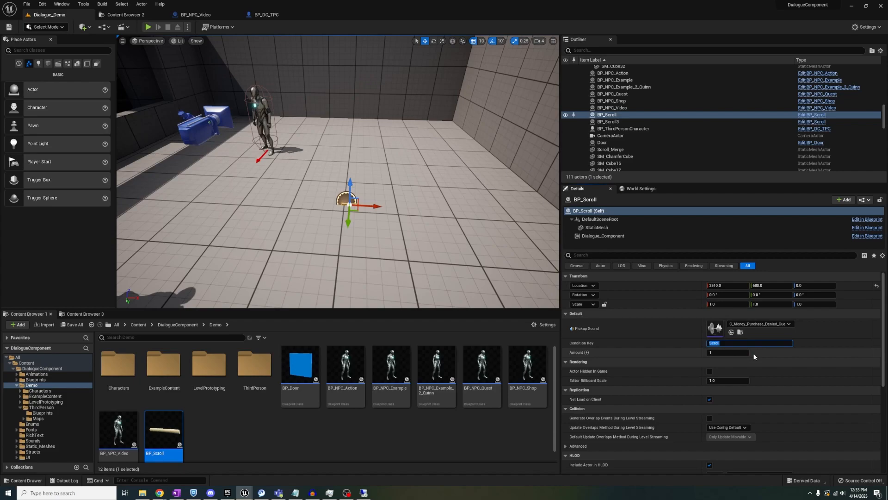
Set the scroll pickup's condition key to Want with amount 1 and play the level
type("Want")
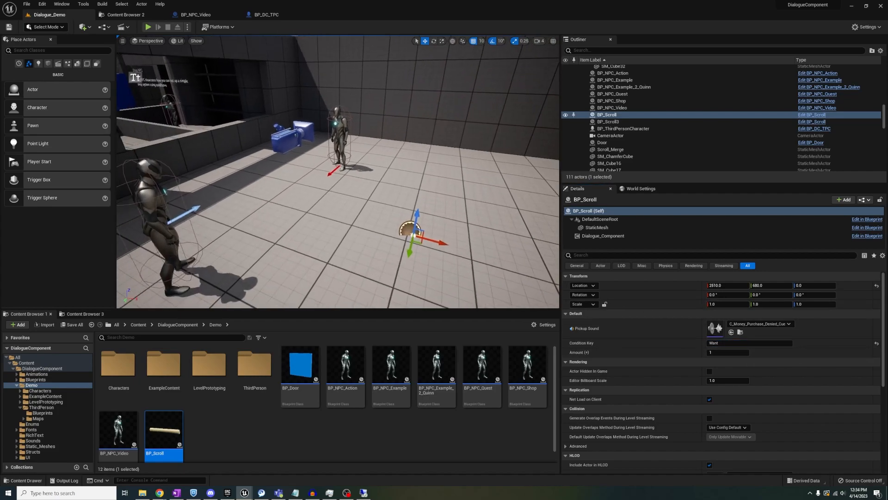
left_click(147, 27)
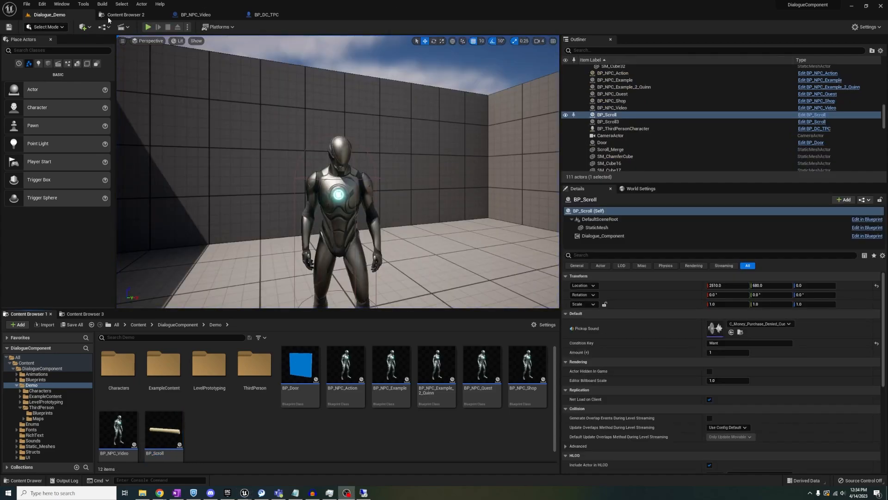
Test-play the video NPC's dialogue with the Want 1 reply condition
left_click(194, 14)
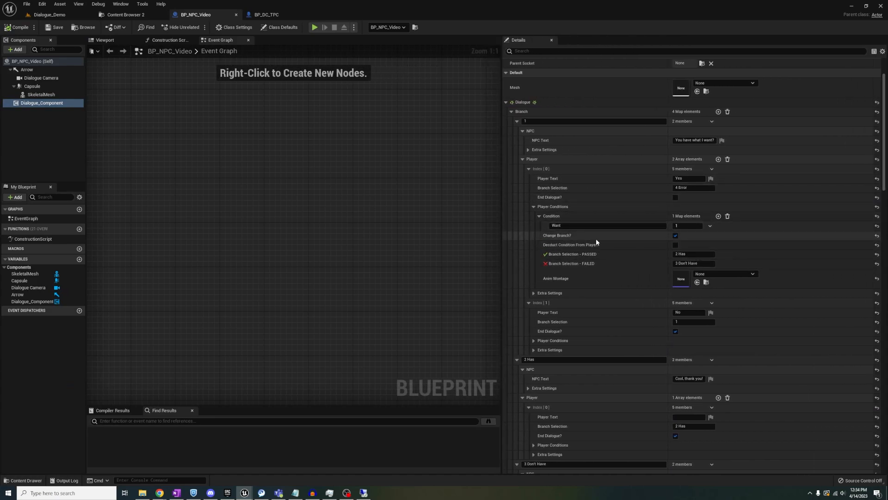
mouse_move(648, 296)
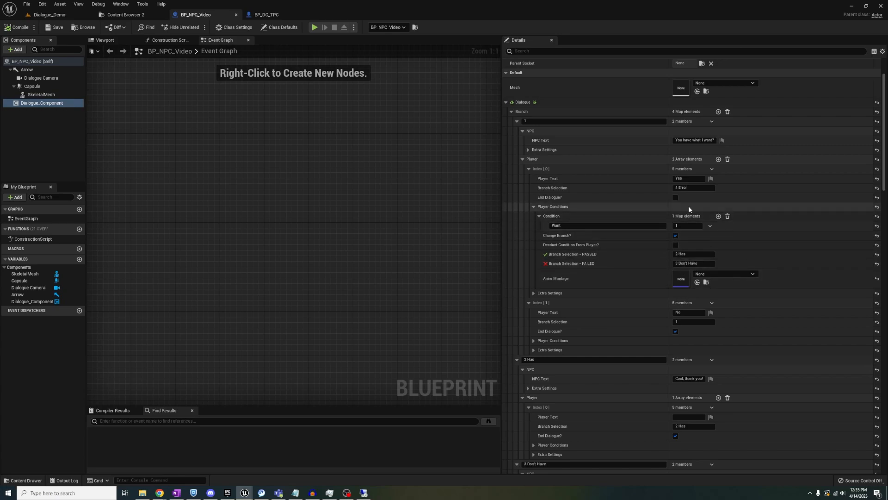
mouse_move(662, 207)
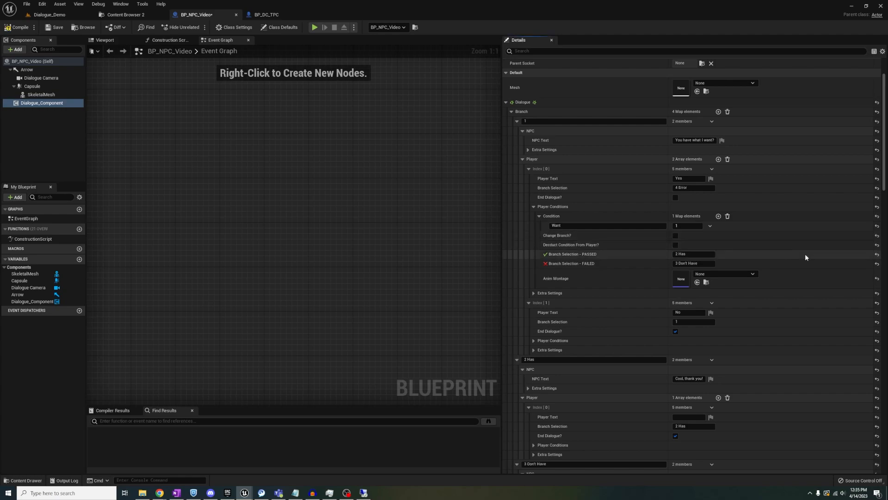
left_click(315, 27)
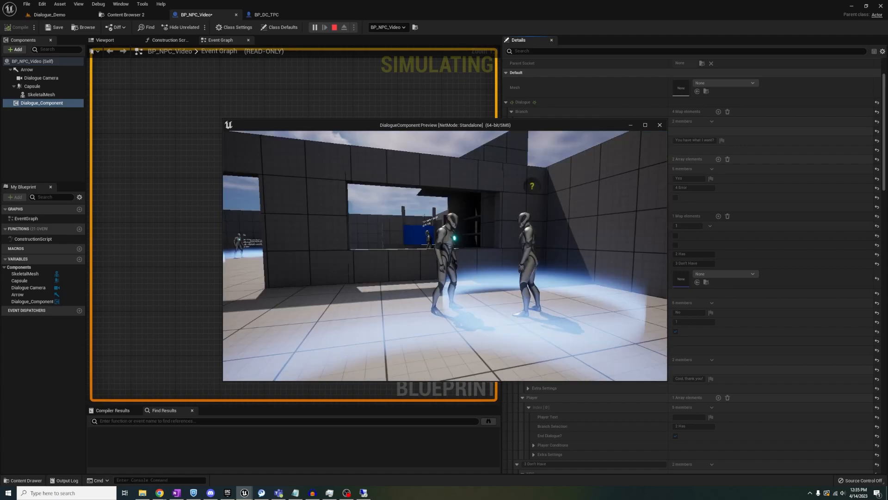
left_click(334, 26)
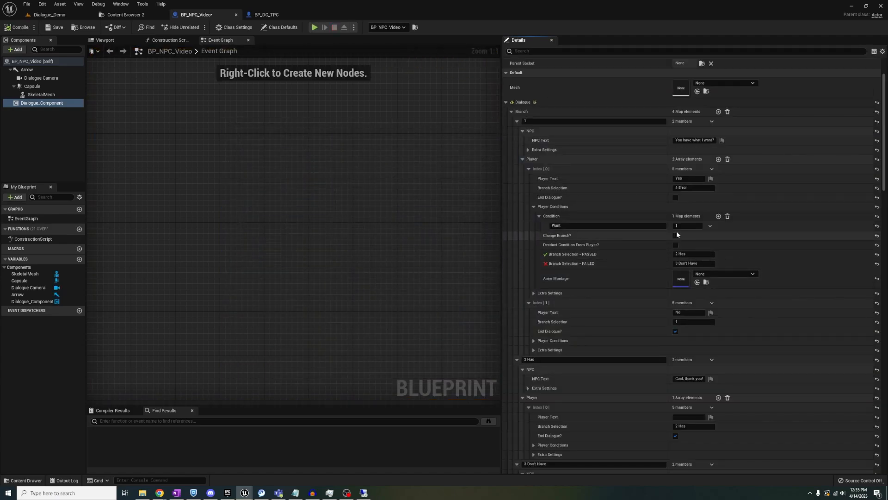
Enable branch changing on the Yes reply: 2 Has when passed, 3 Don't Have when failed
left_click(674, 235)
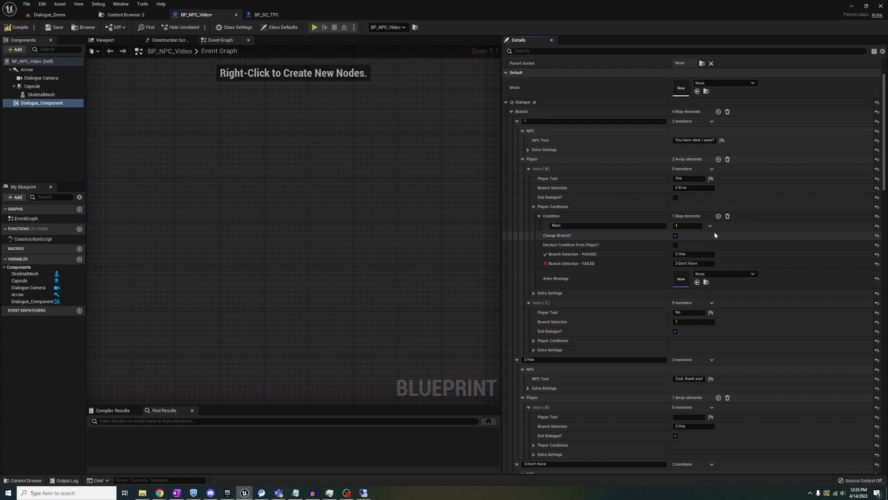
left_click(265, 13)
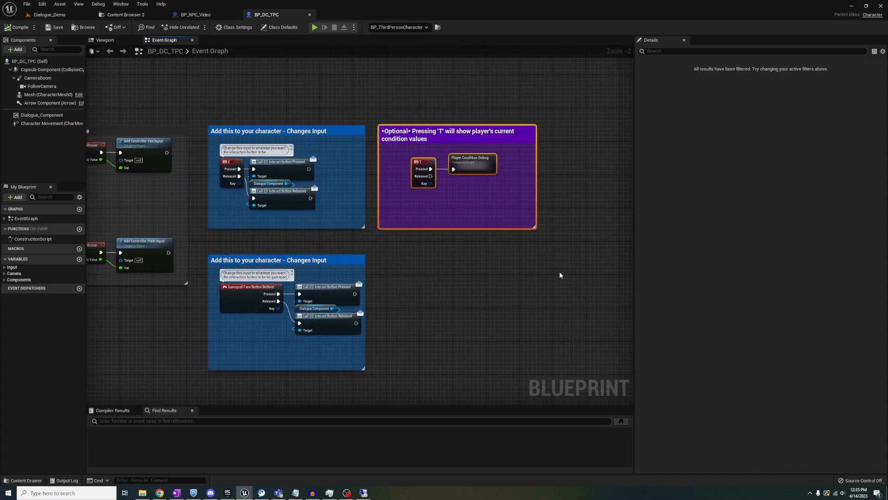
Preview the player's debug condition values, then add a second Want 0 starting condition
left_click(340, 147)
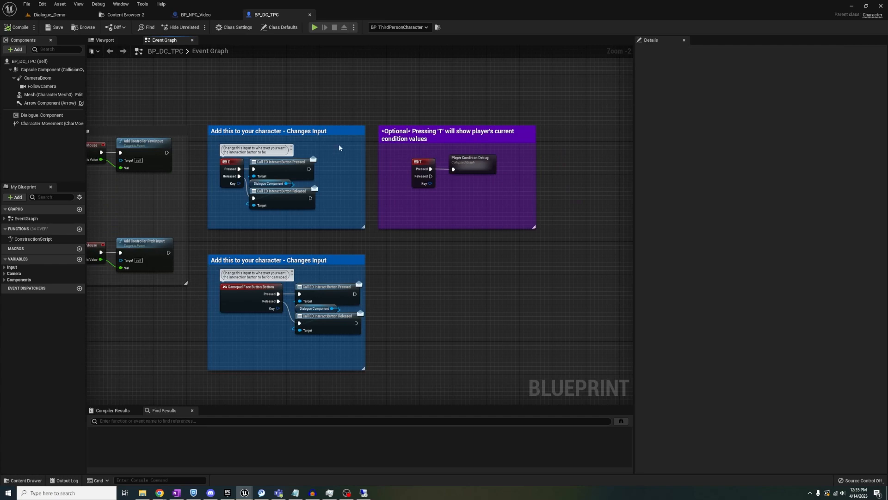
left_click(314, 27)
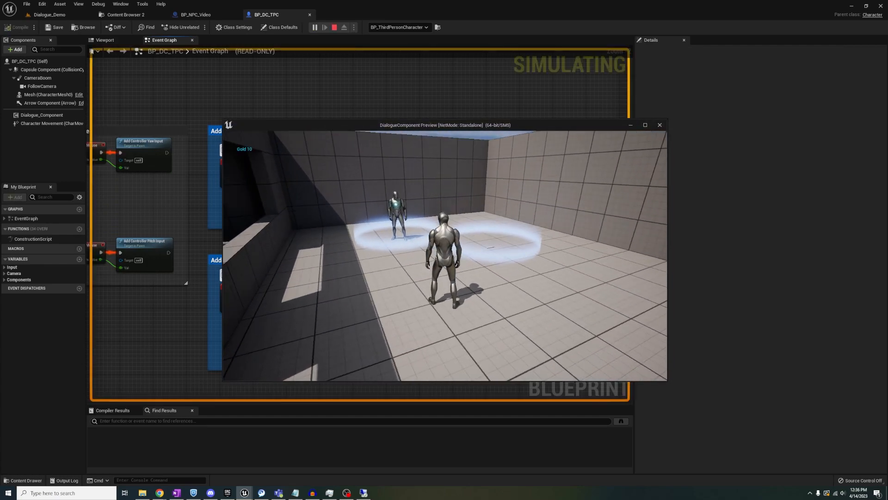
left_click(334, 27)
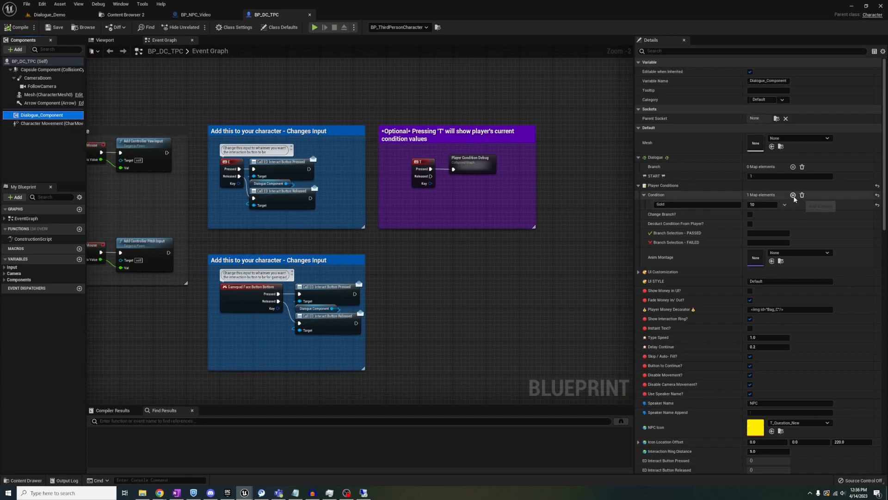
left_click(793, 195)
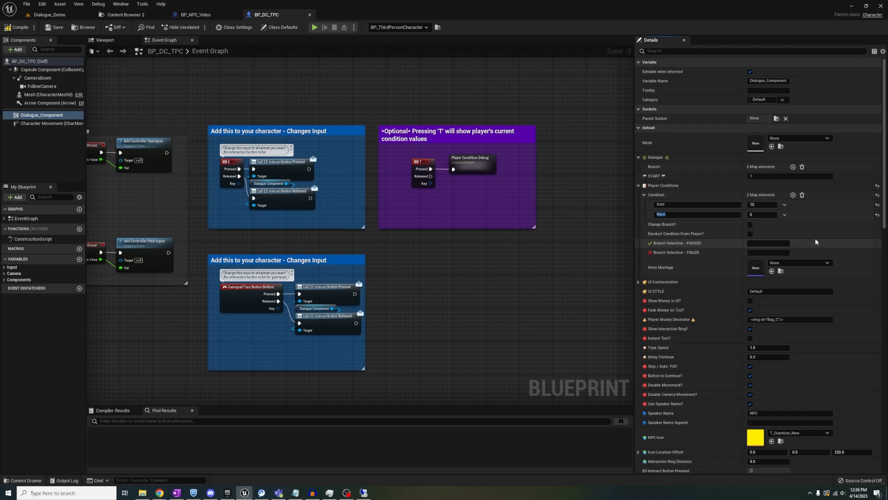
Test-play to see the Want value, then delete it so only Gold 10 remains
left_click(315, 27)
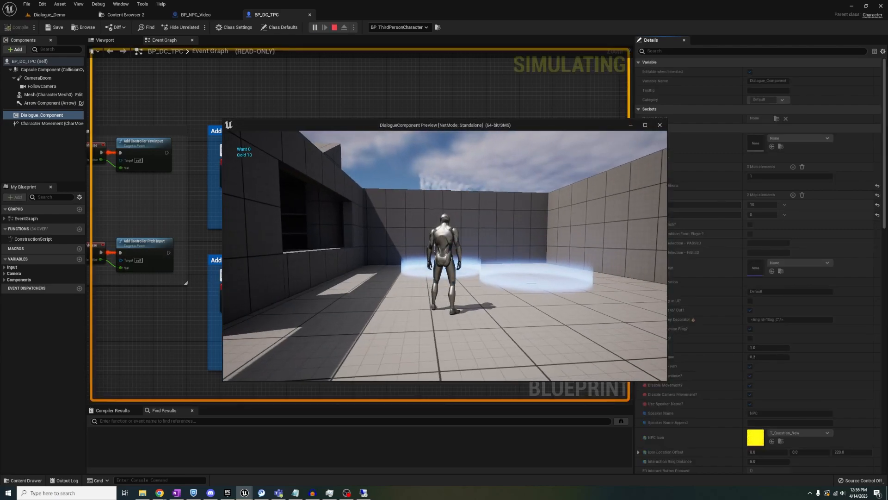
left_click(334, 27)
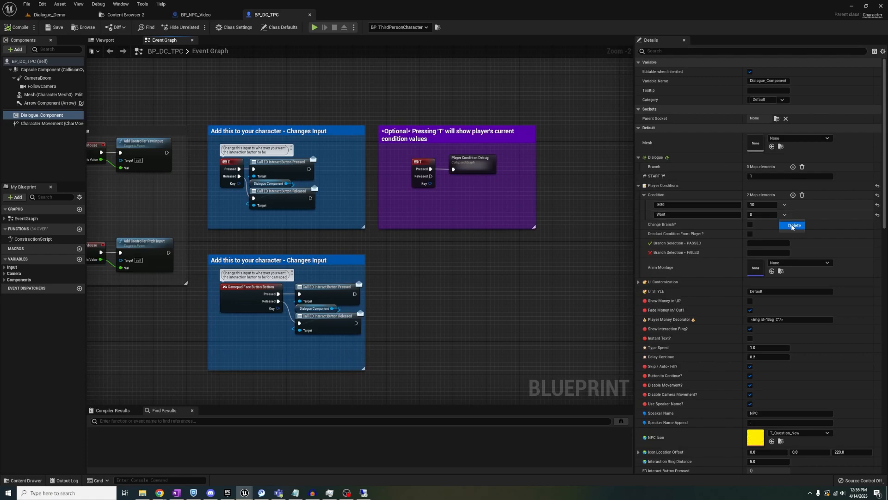
left_click(793, 226)
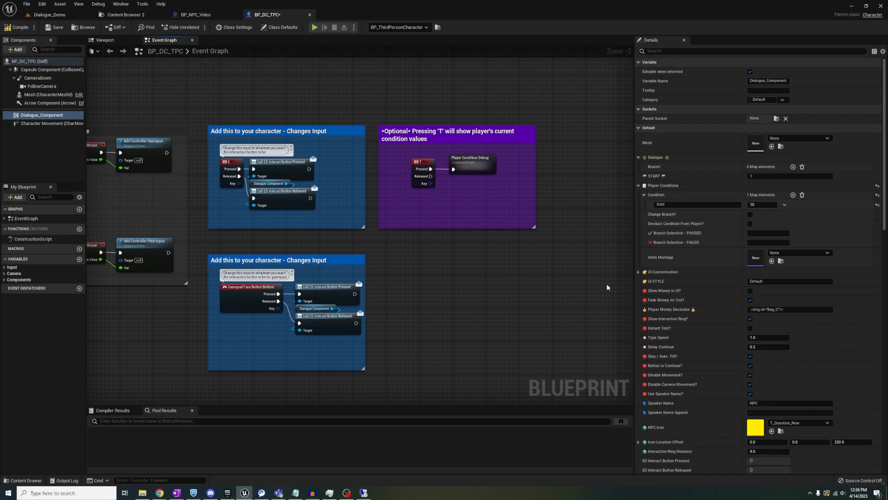
Filter Quinn's dialogue component by 'NPC TEXT' and open the DT_RichText style table
left_click(422, 14)
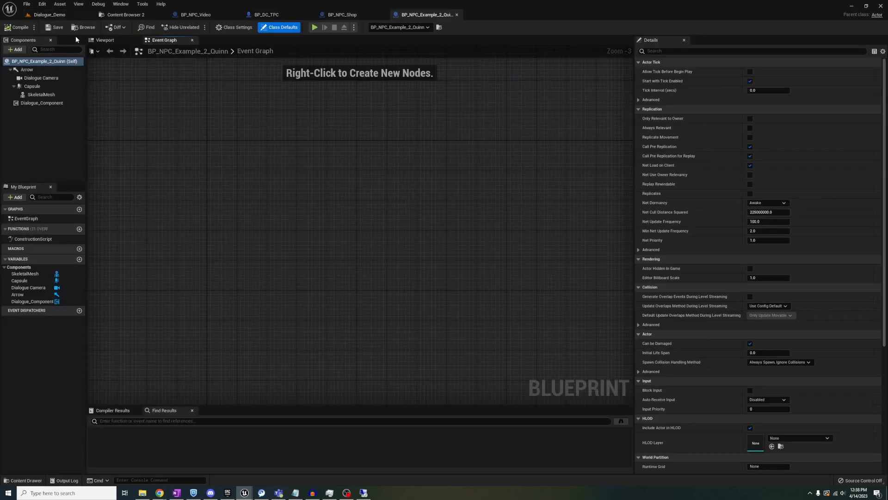
left_click(41, 103)
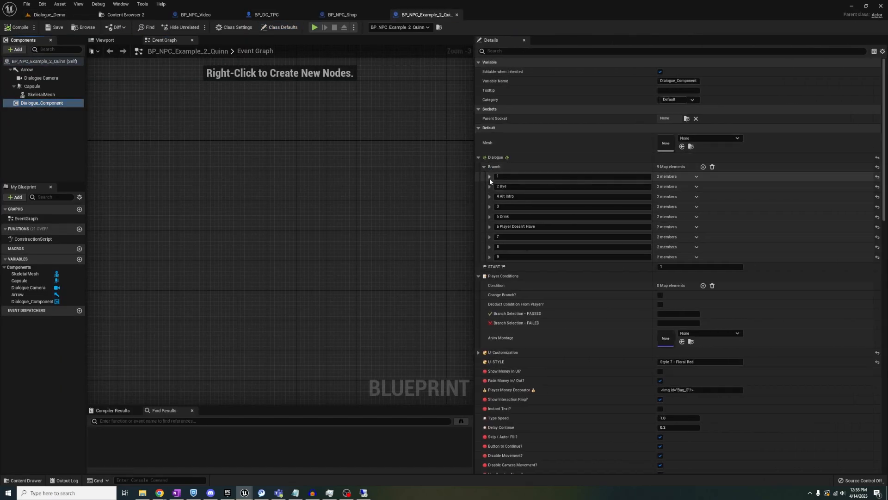
type("NPC TEXT")
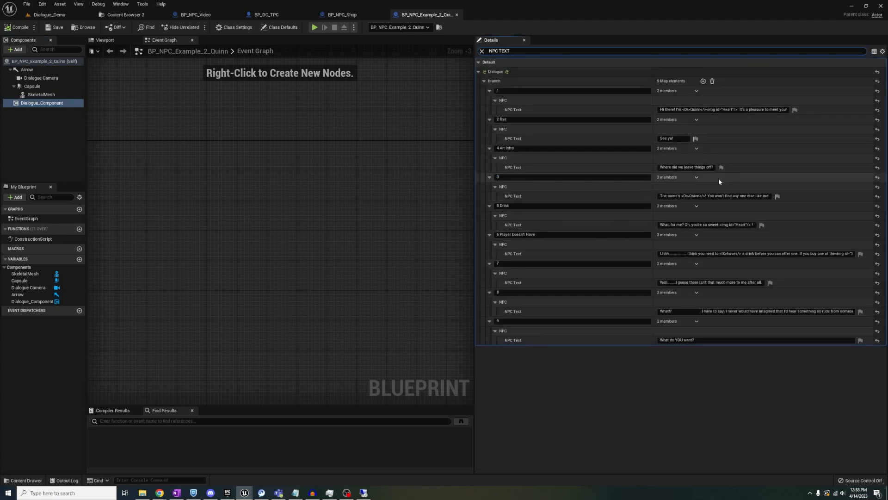
mouse_move(720, 165)
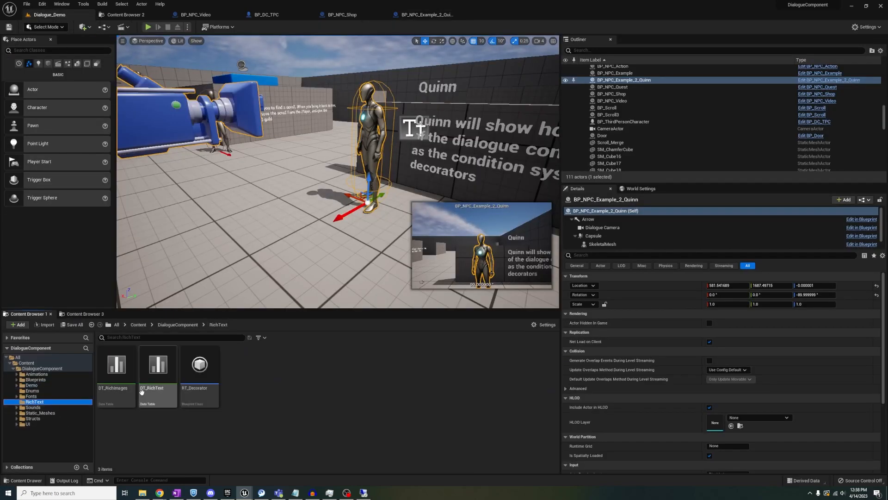
double_click(157, 368)
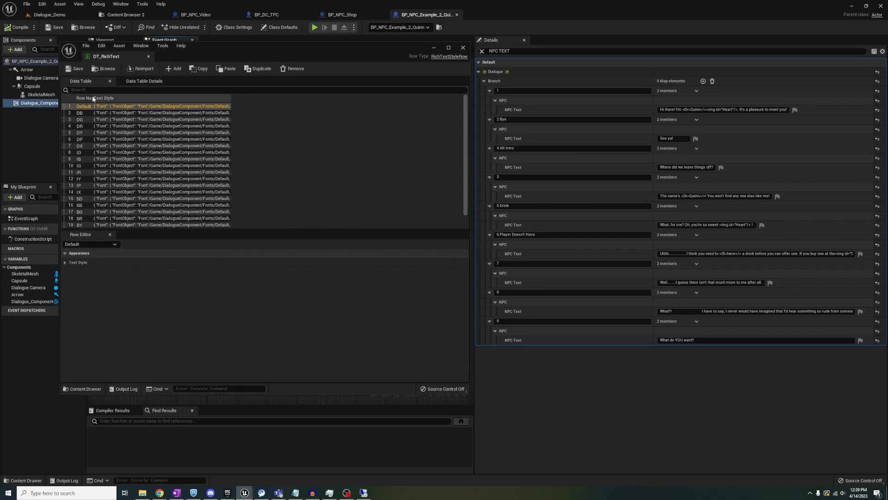
Select the DR row and expand its Text Style, showing the red text colour
left_click(80, 126)
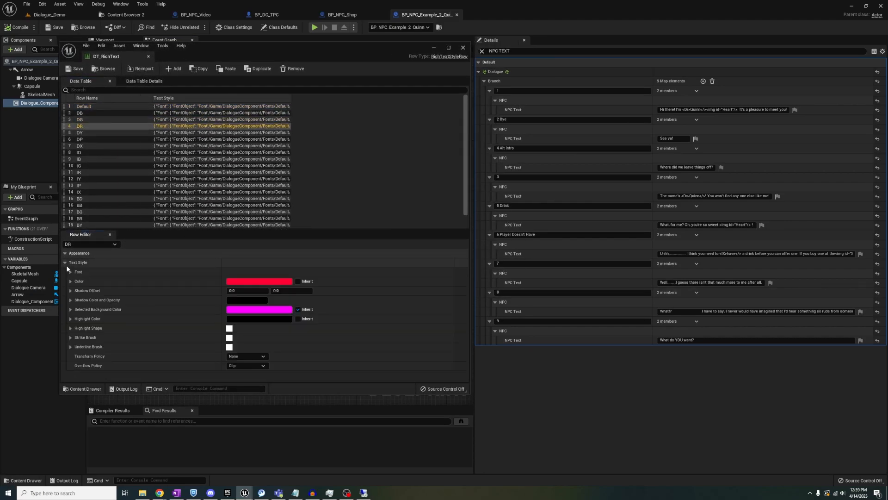
left_click(80, 172)
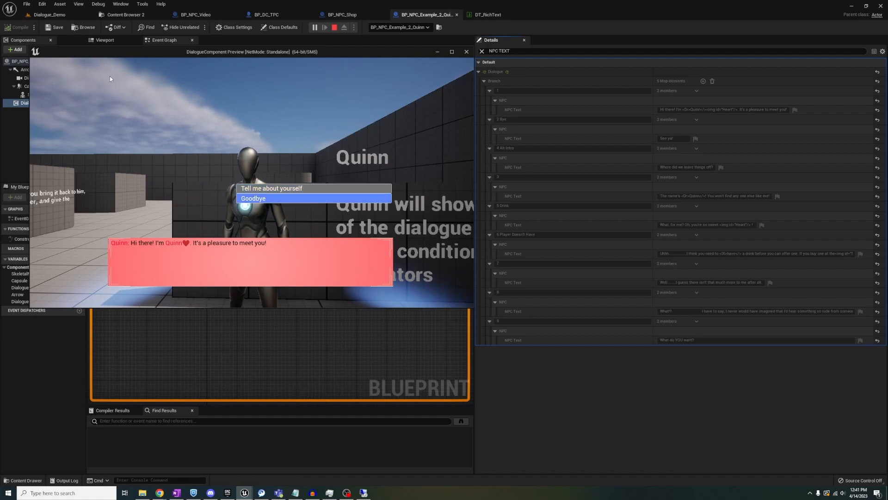
Compare the Heart row in DT_RichImages with the image tag in Quinn's greeting
left_click(565, 14)
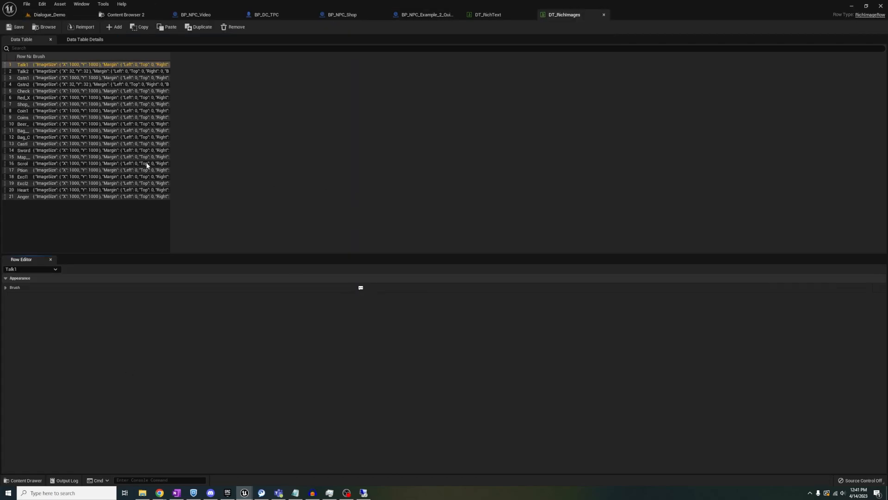
left_click(6, 287)
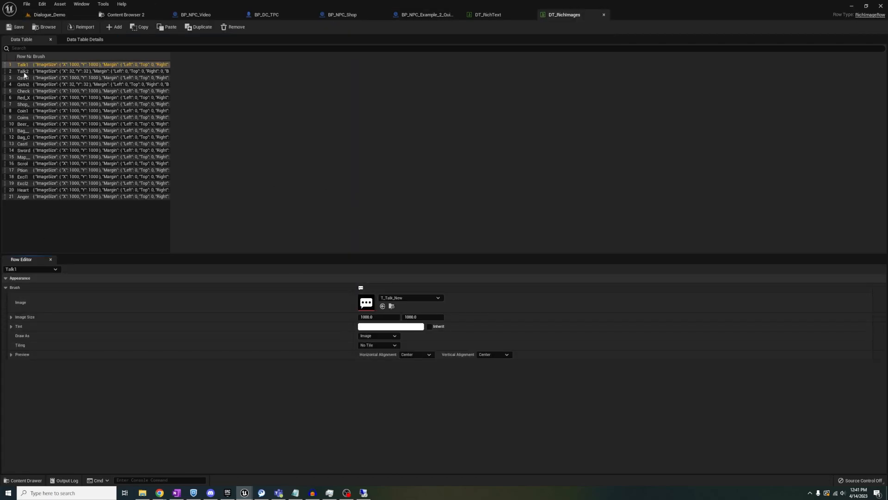
left_click(23, 117)
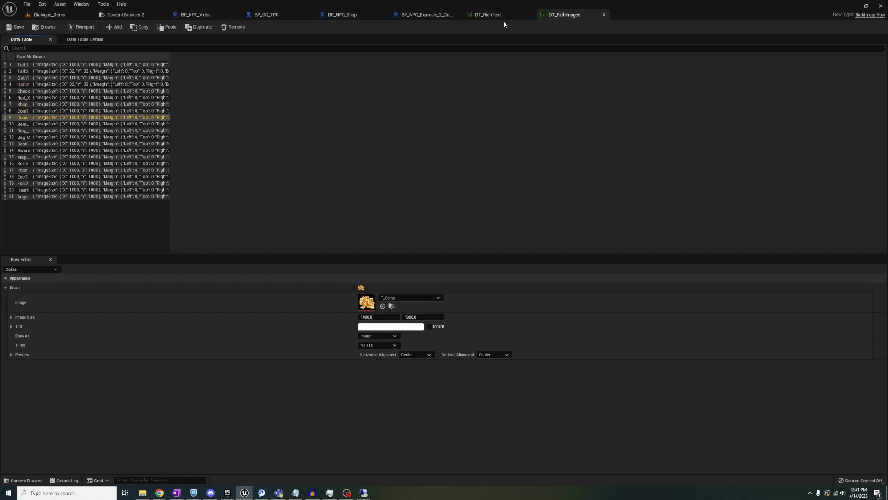
left_click(423, 13)
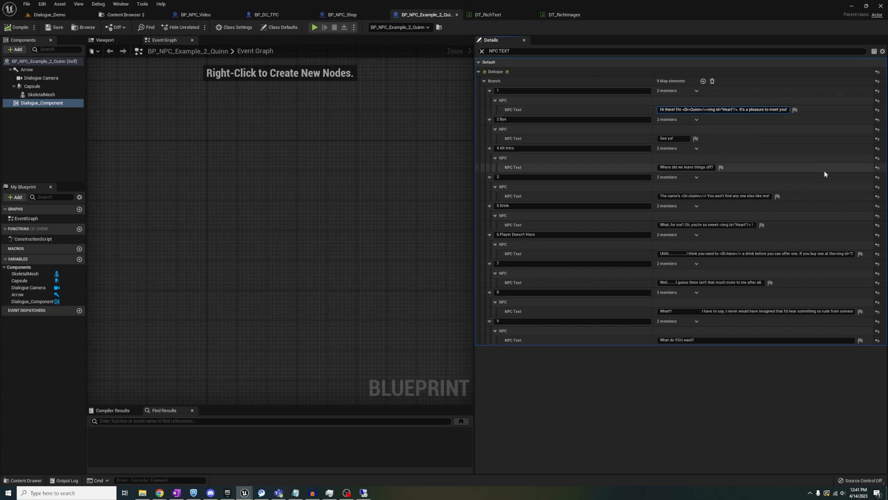
double_click(721, 110)
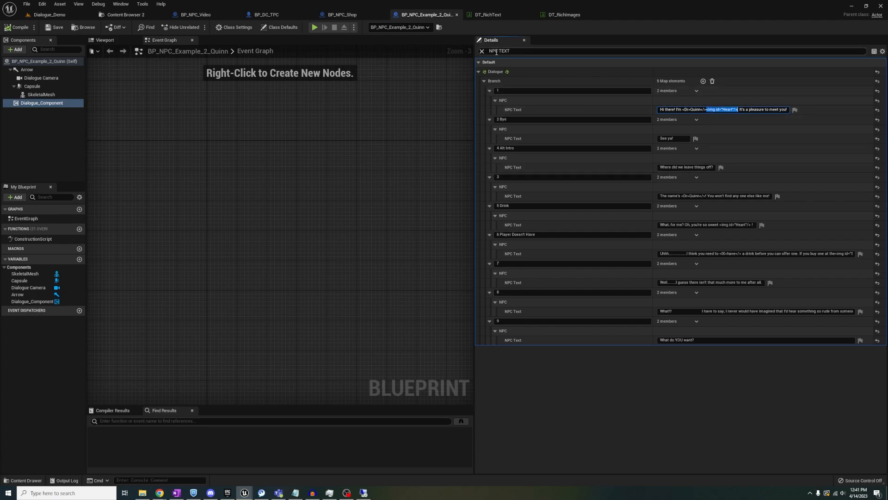
left_click(562, 14)
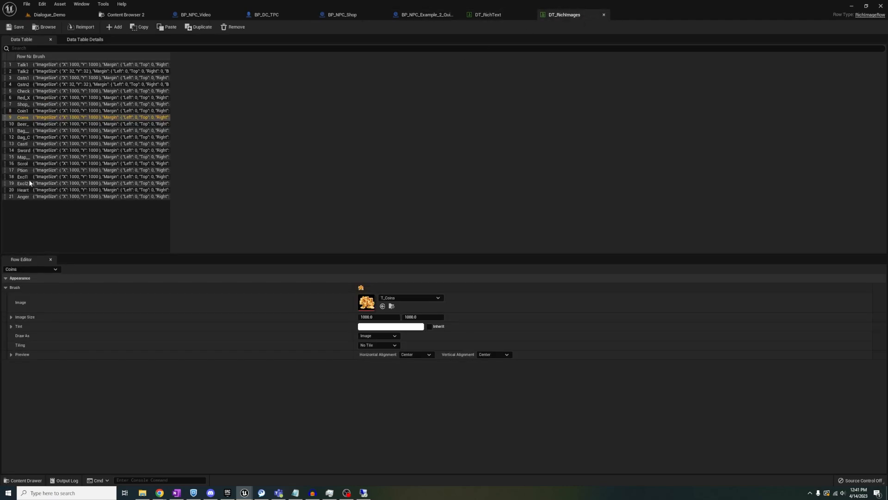
left_click(22, 189)
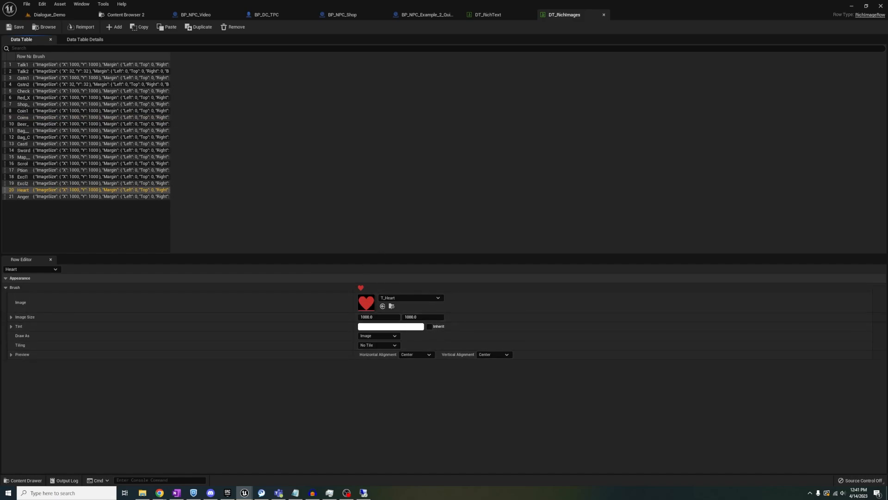
Test the greeting, then change its img id from "Heart" to "Potion"
left_click(424, 14)
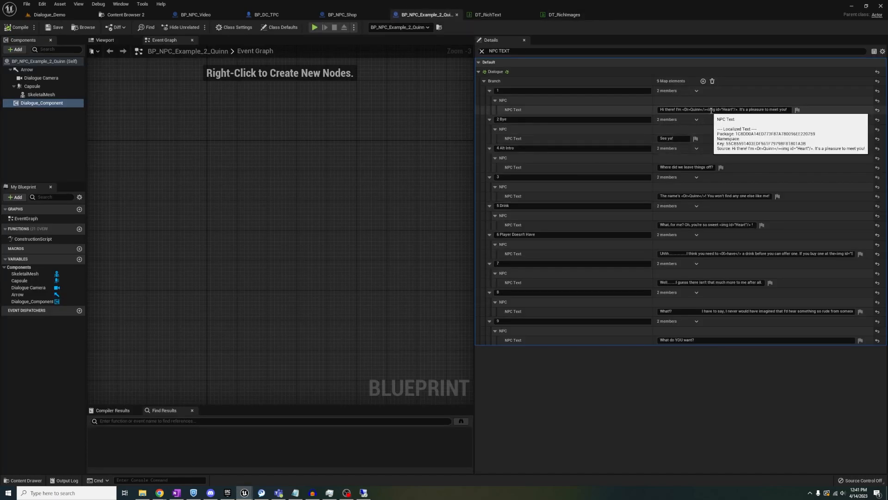
left_click(315, 27)
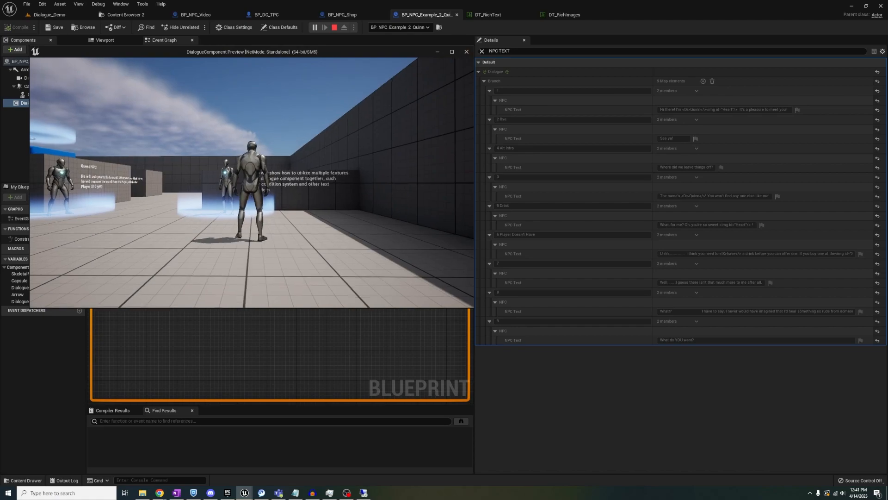
left_click(561, 14)
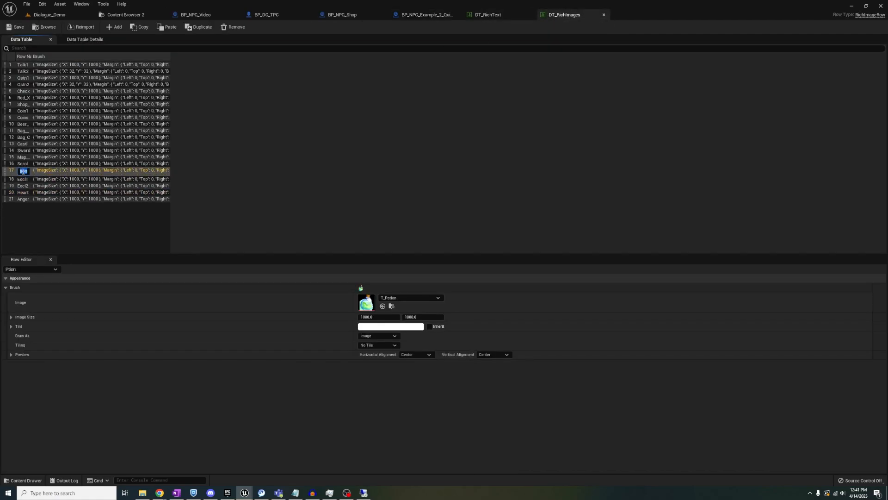
left_click(424, 14)
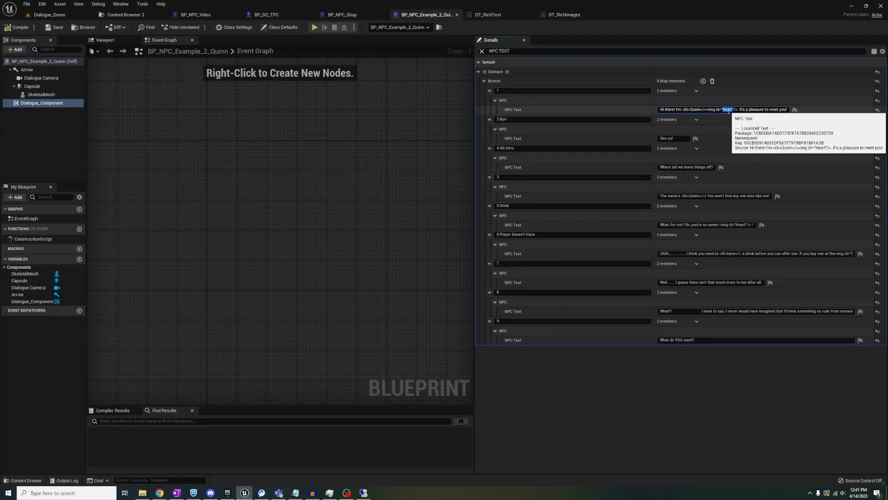
left_click(314, 26)
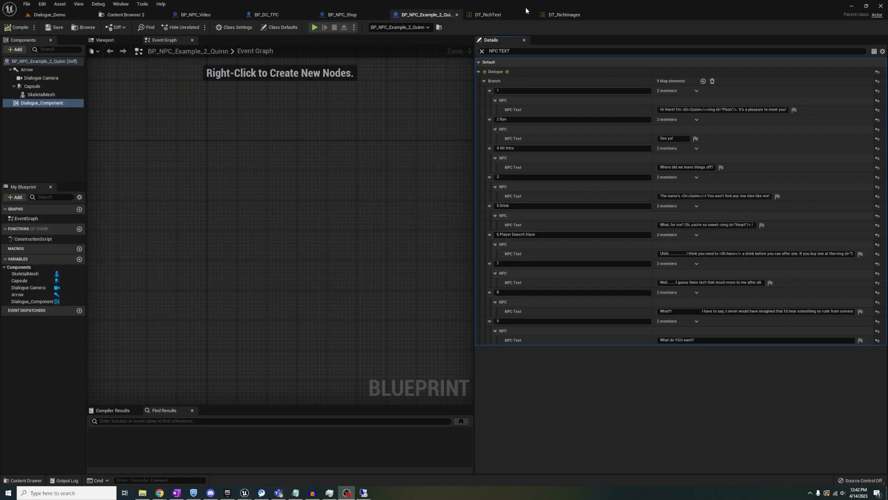
left_click(564, 14)
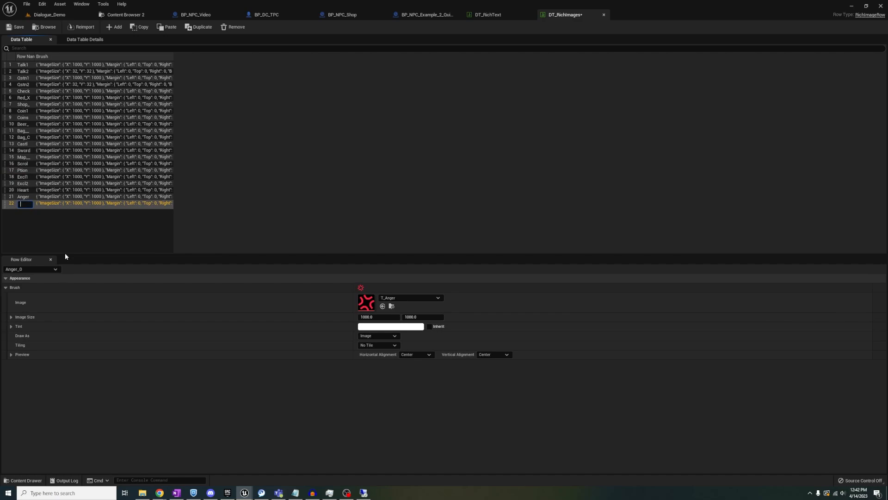
Pick the anger image for the new 12345 row used in Quinn's greeting and return to the level editor
left_click(437, 298)
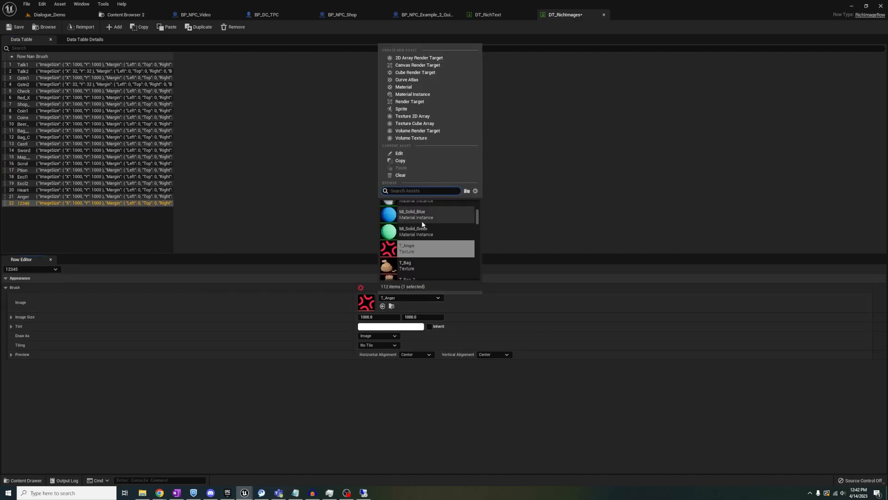
left_click(413, 232)
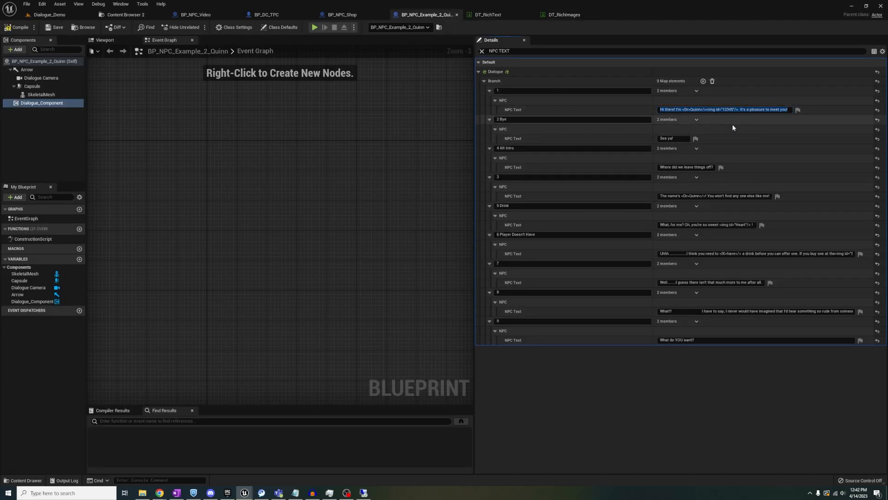
left_click(315, 26)
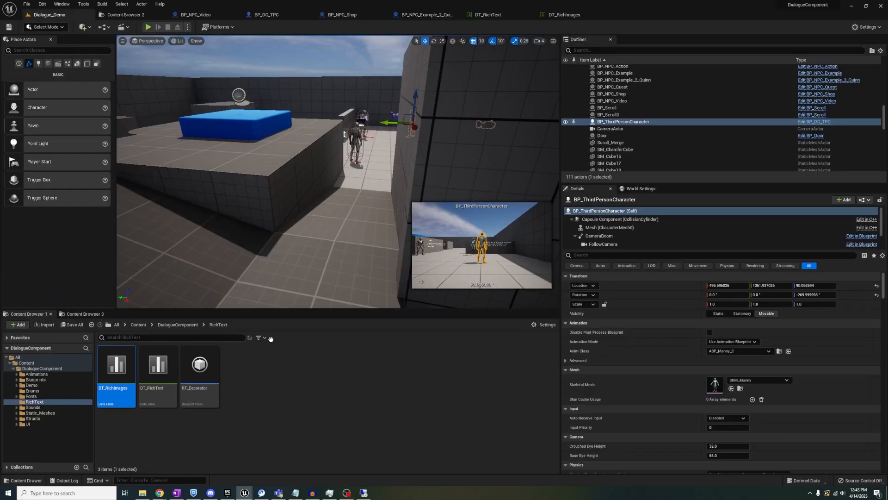
Paste lorem ipsum into Quinn's NPC Text and play the level to see it scroll in the dialogue box
left_click(36, 385)
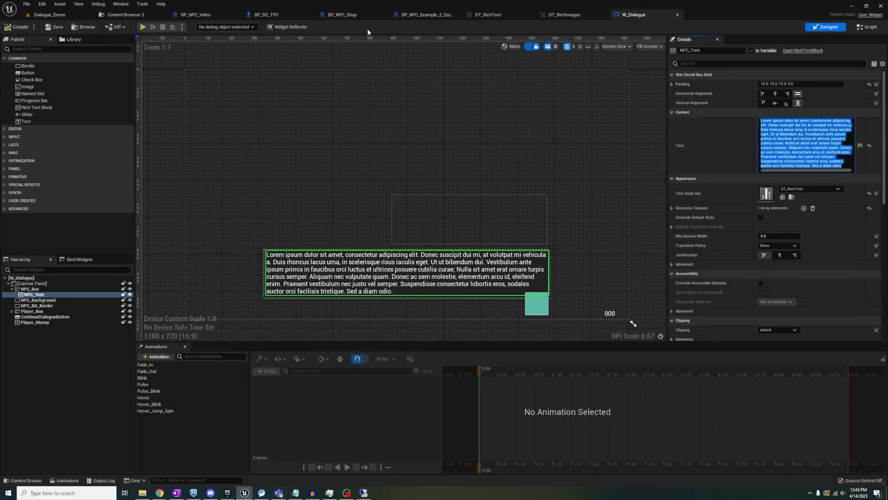
left_click(48, 14)
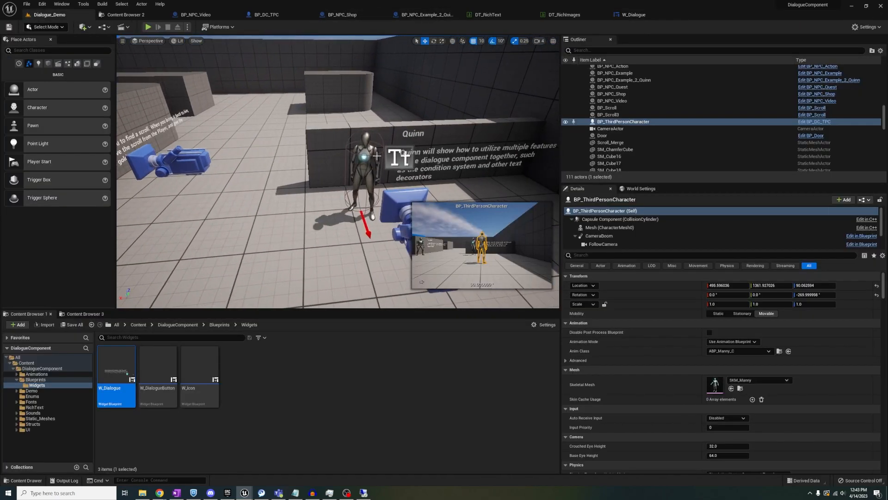
left_click(622, 80)
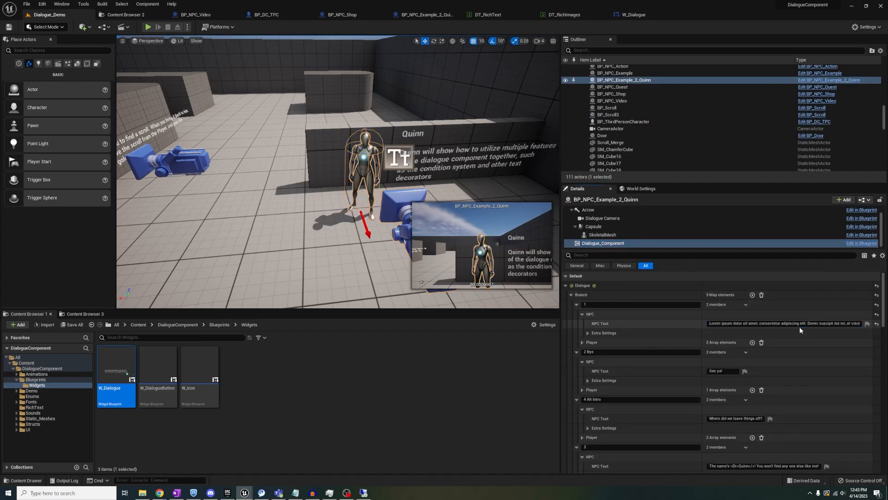
left_click(148, 26)
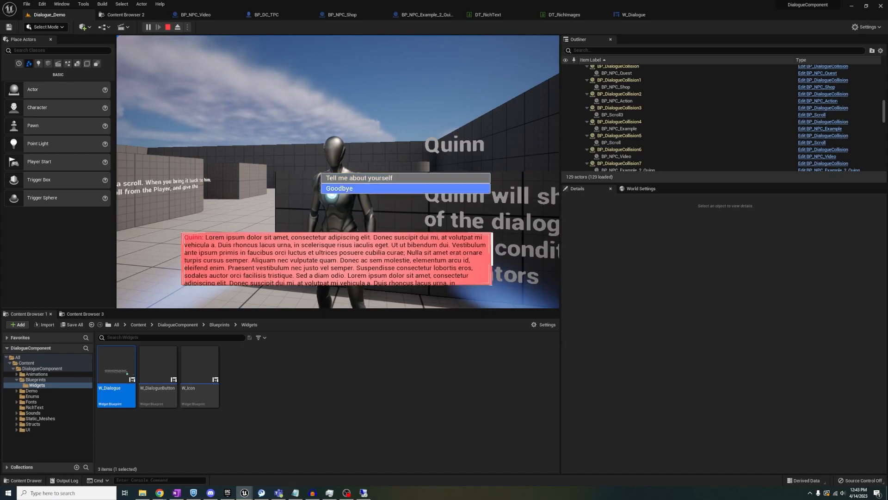
Stop play, expand Quinn's UI Styles and switch the UI STYLE from Floral Red to Style 2 - Blue, testing in play
left_click(168, 27)
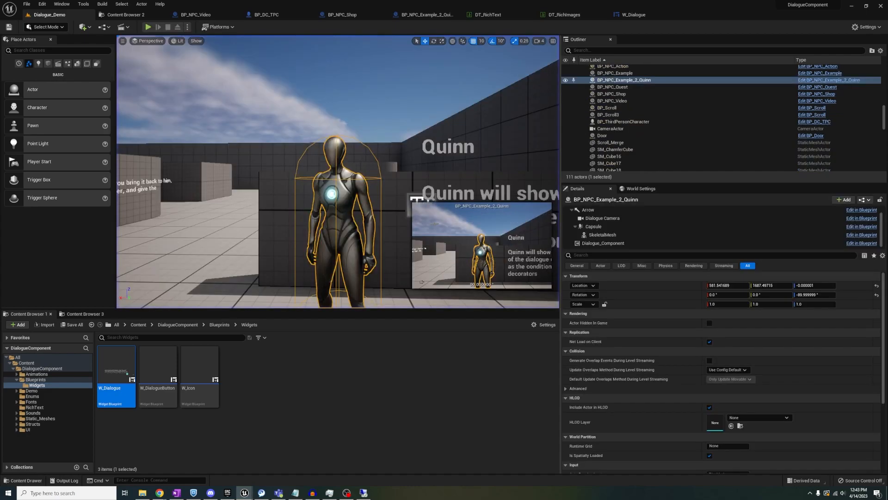
left_click(602, 244)
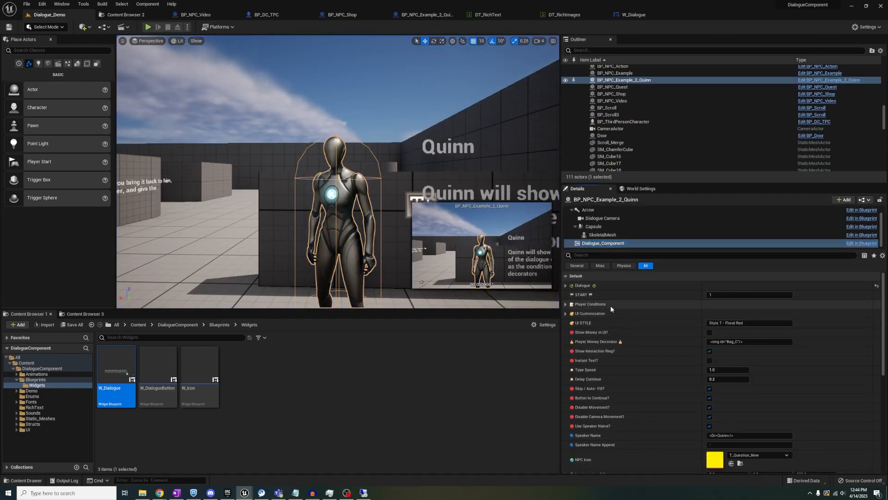
left_click(565, 314)
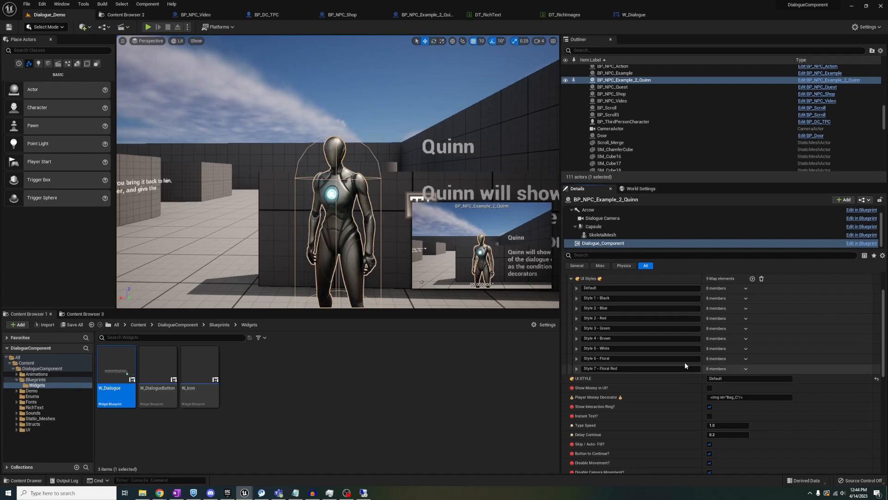
left_click(148, 27)
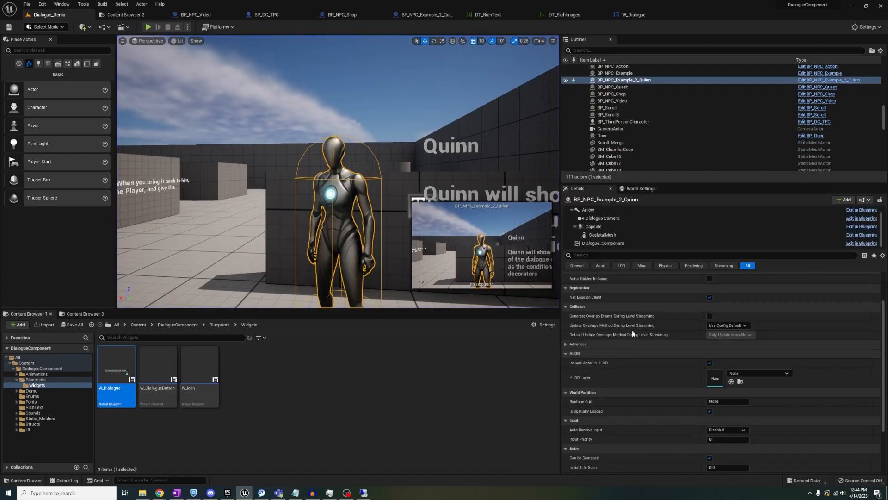
left_click(603, 243)
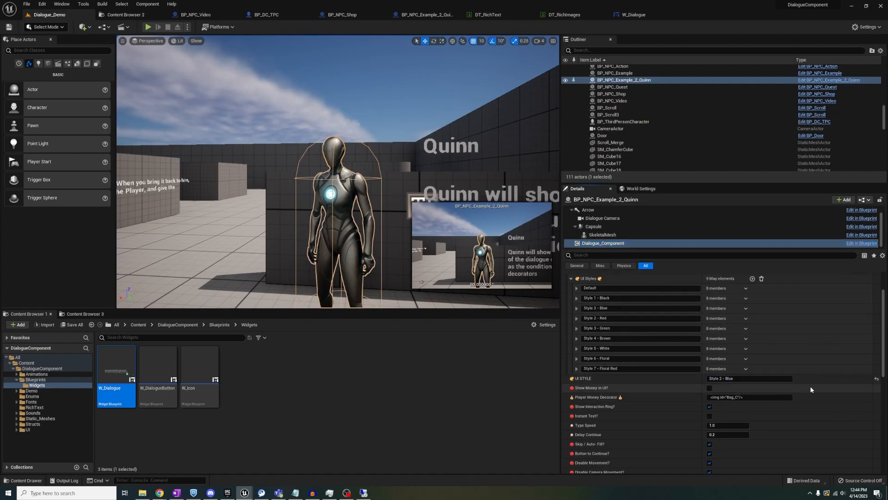
left_click(147, 27)
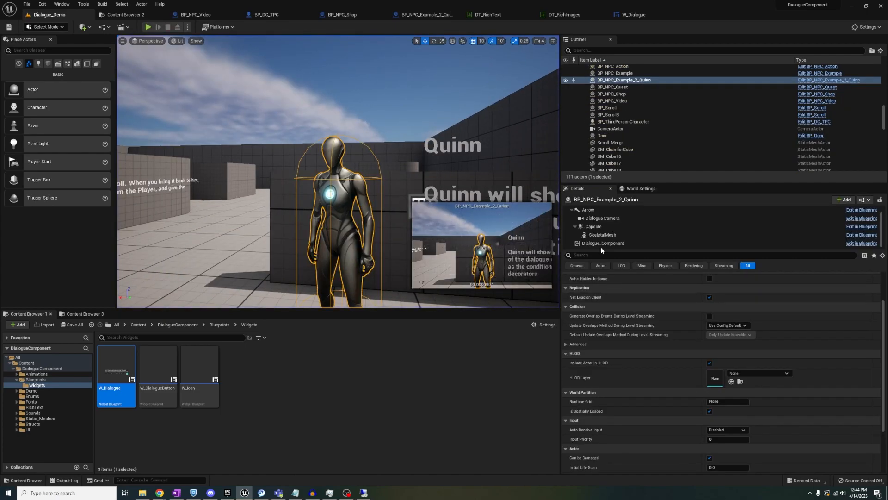
Give Style 2 - Blue the T_Black_Border texture, white text colour, a centred continue button and Hover Jump Spin animation
left_click(602, 244)
type("black")
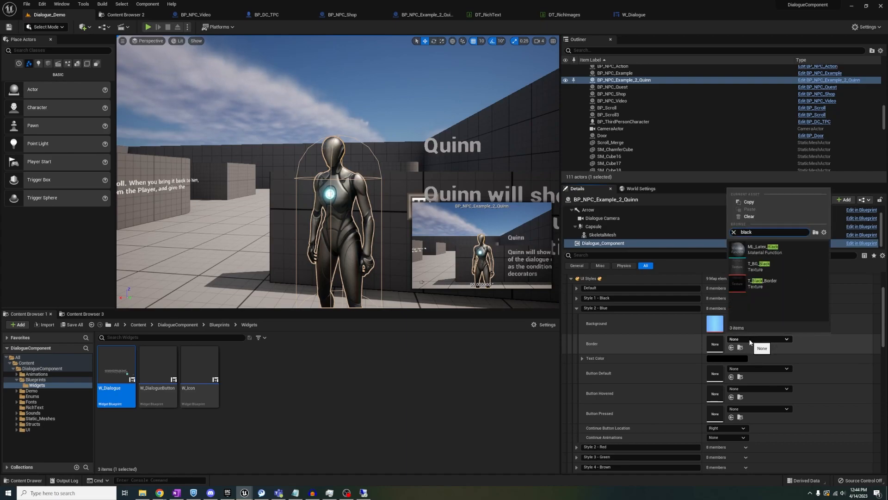
left_click(762, 284)
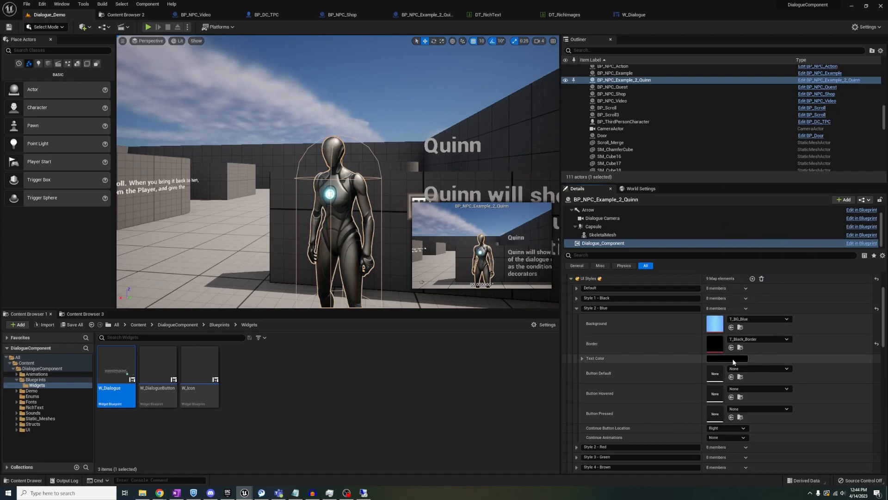
left_click(727, 358)
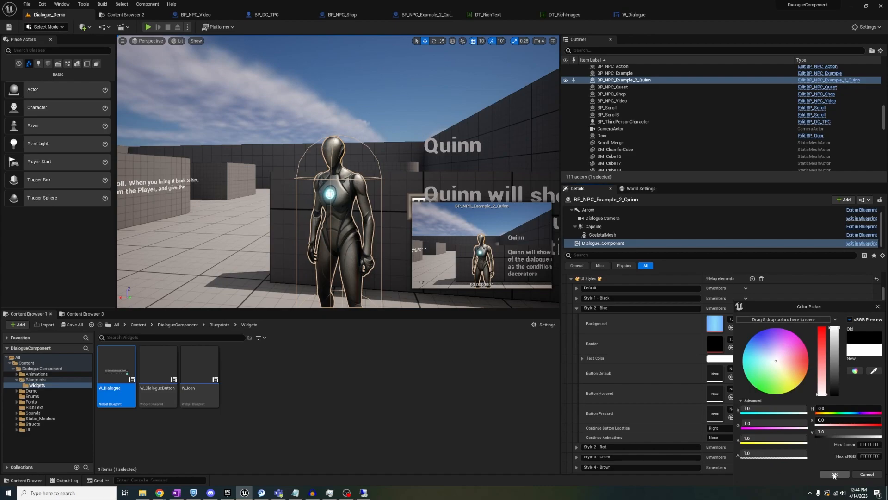
left_click(147, 27)
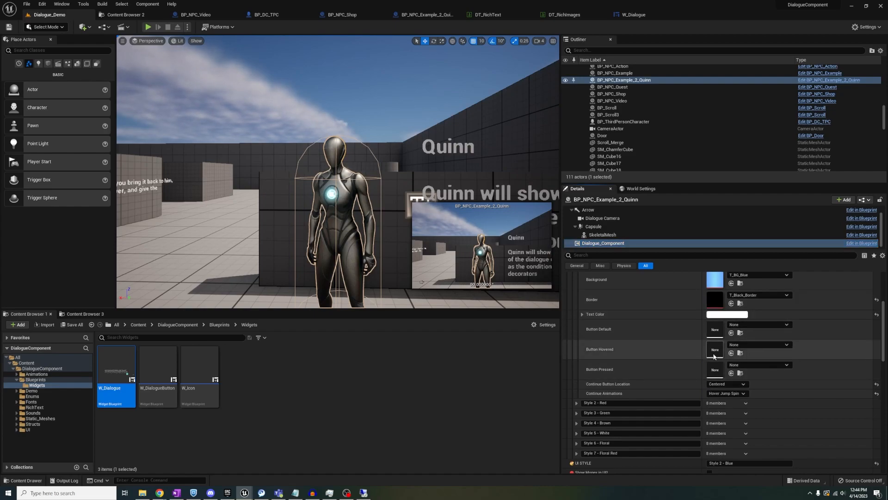
Change Quinn's Speaker Name rich-text tag from <Dr> to <DB> and return to the component settings
scroll("down", 3)
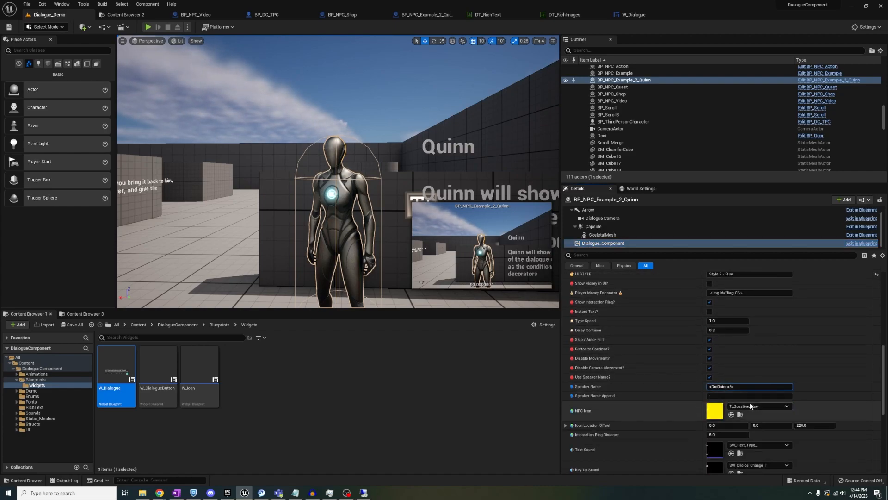
left_click(748, 386)
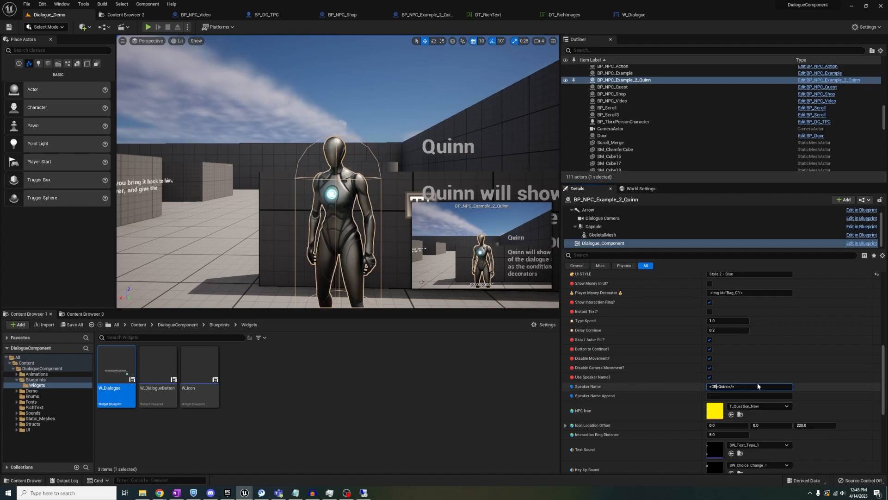
left_click(147, 27)
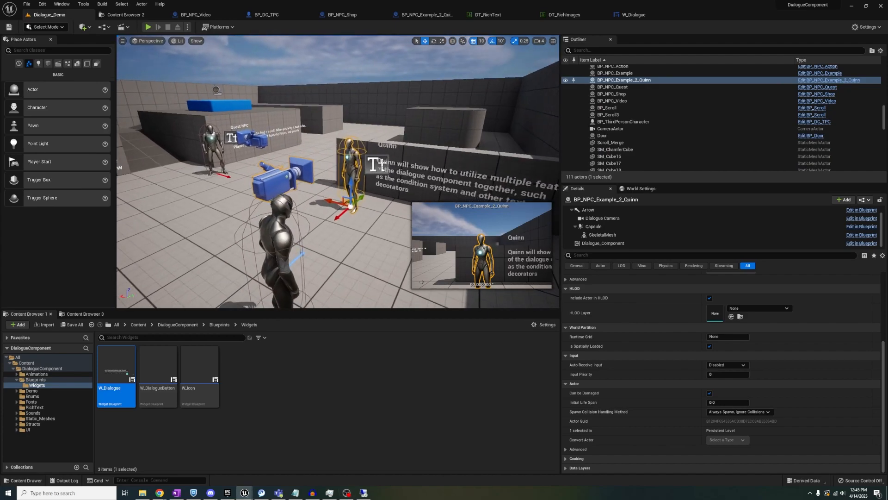
left_click(603, 244)
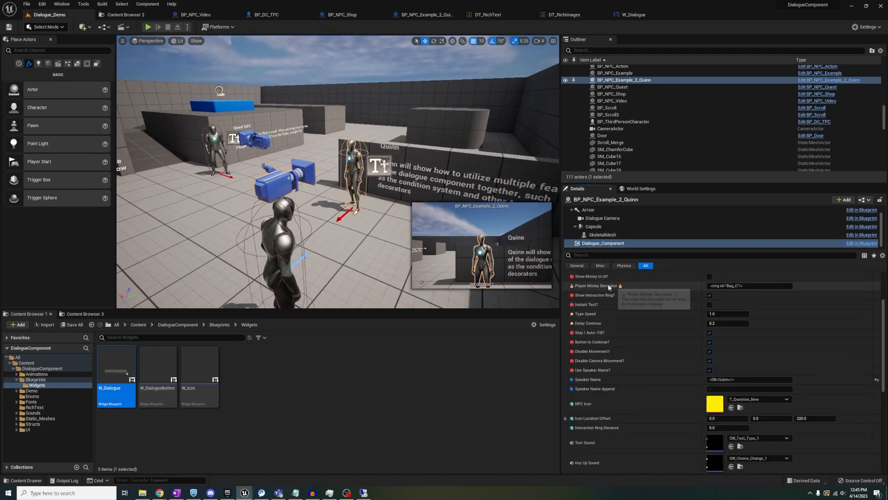